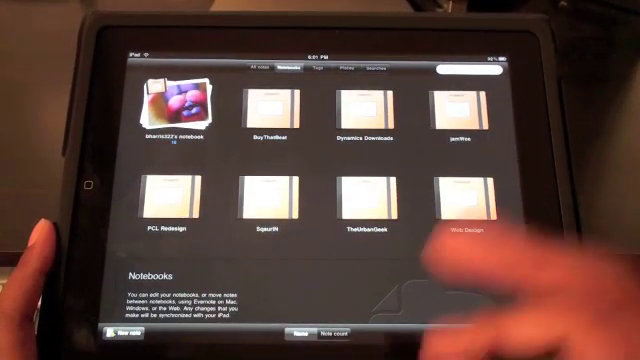
Show GoDocs' Online Docs sorted by Created, then return to the home screen.
left_click(330, 67)
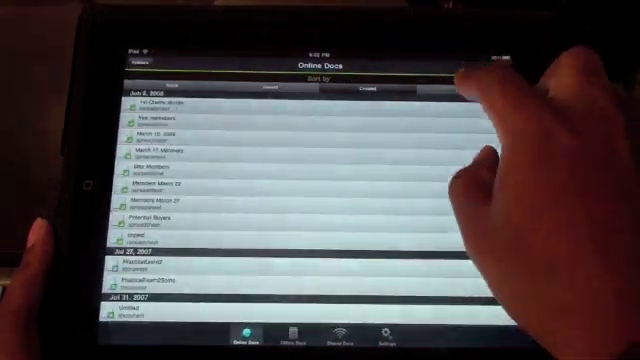
key("home")
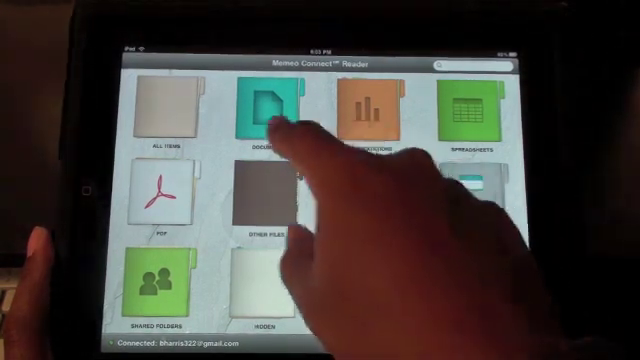
left_click(267, 105)
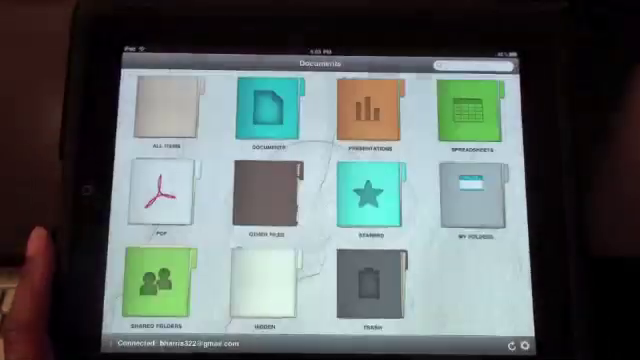
key("home")
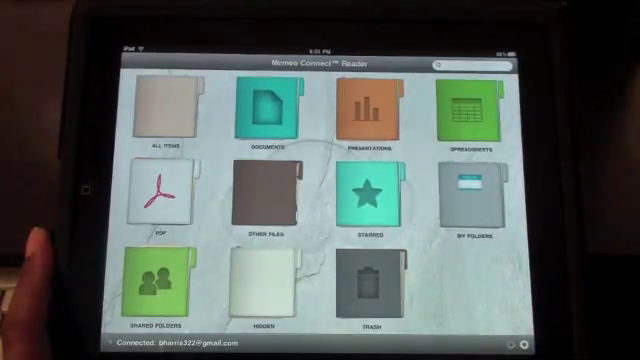
left_click(155, 280)
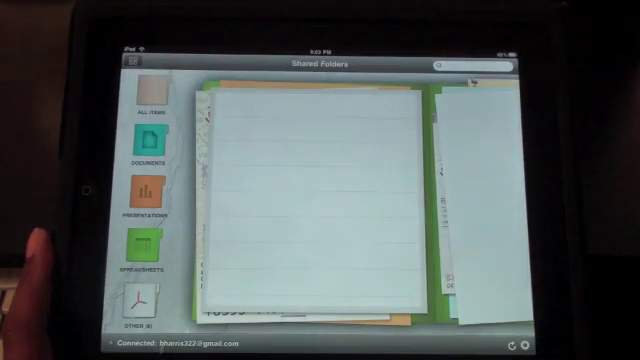
left_click(148, 145)
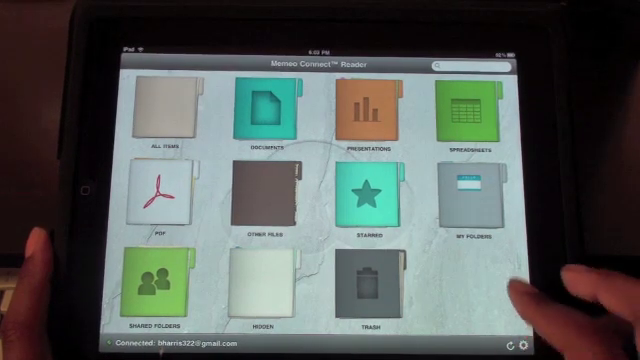
left_click(460, 200)
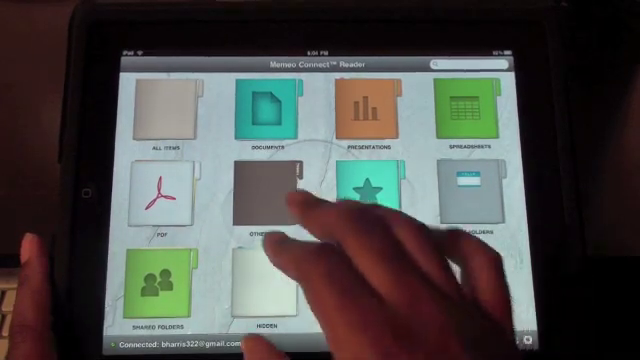
left_click(265, 195)
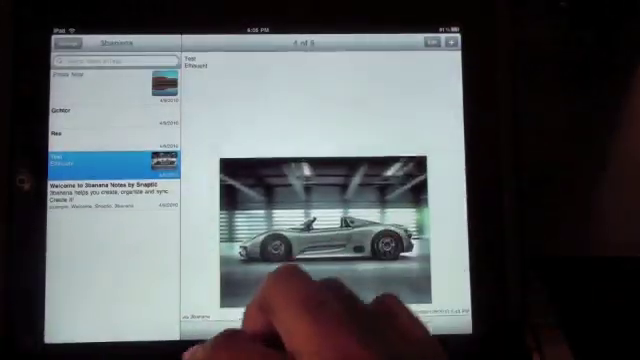
View the 3banana note with the lake photo, then go to the home screen.
left_click(100, 75)
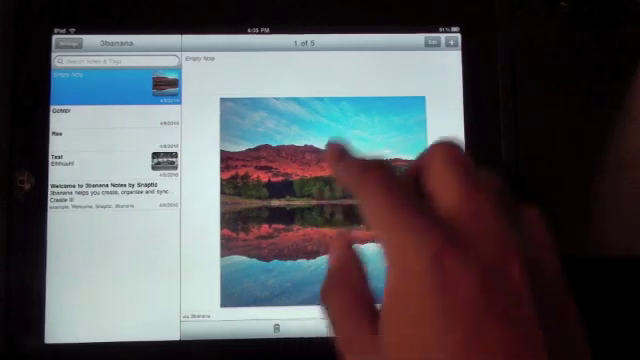
left_click(449, 45)
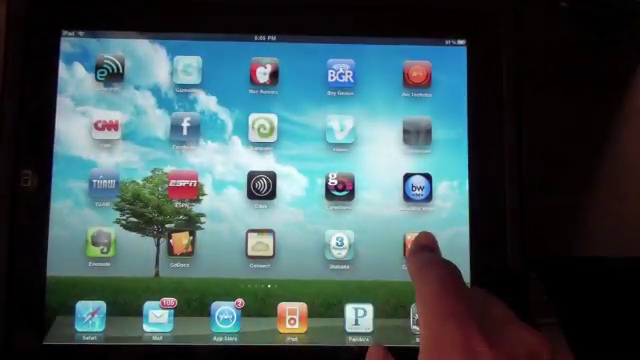
Launch EasyTaskPad, view Next 7 Days, then the Someday list with Test information and Dd redesign.
left_click(415, 245)
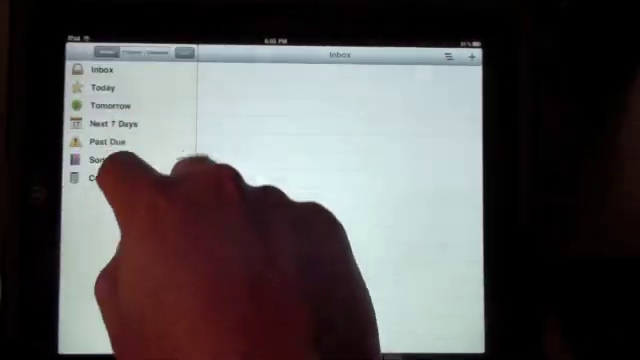
left_click(111, 123)
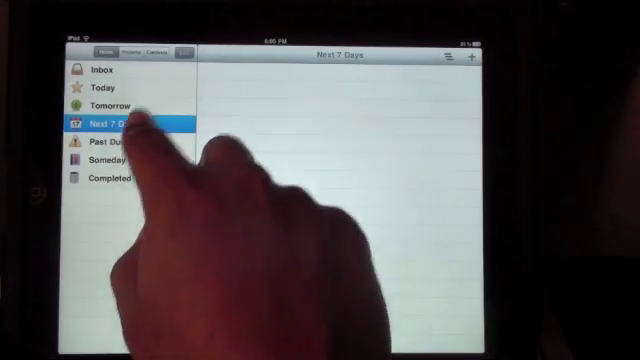
left_click(105, 159)
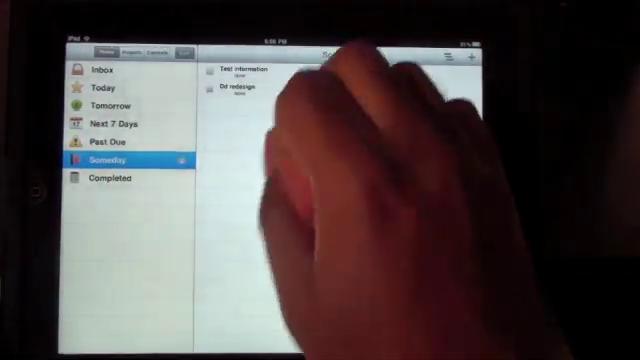
View and close Test information's Edit Task details, switch to Tomorrow, then go home.
left_click(235, 70)
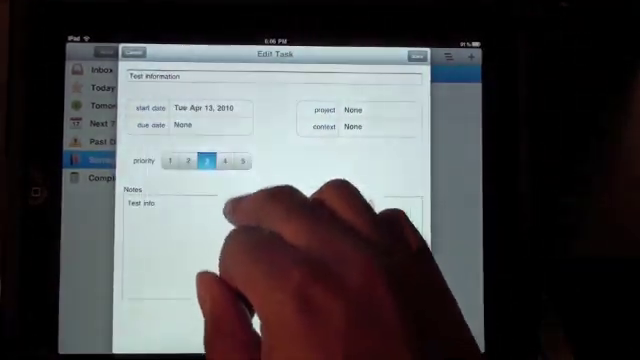
left_click(205, 107)
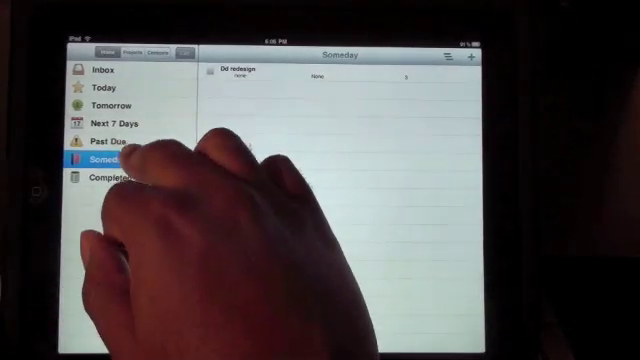
left_click(110, 106)
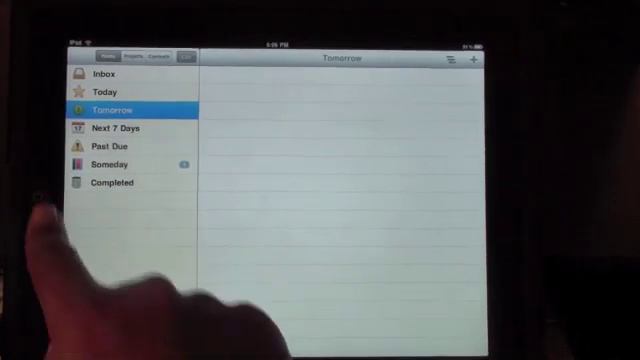
key("home")
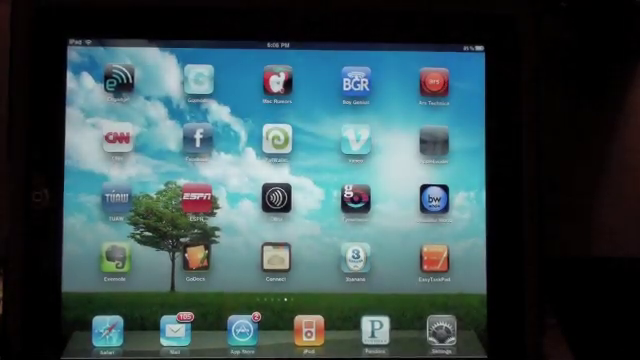